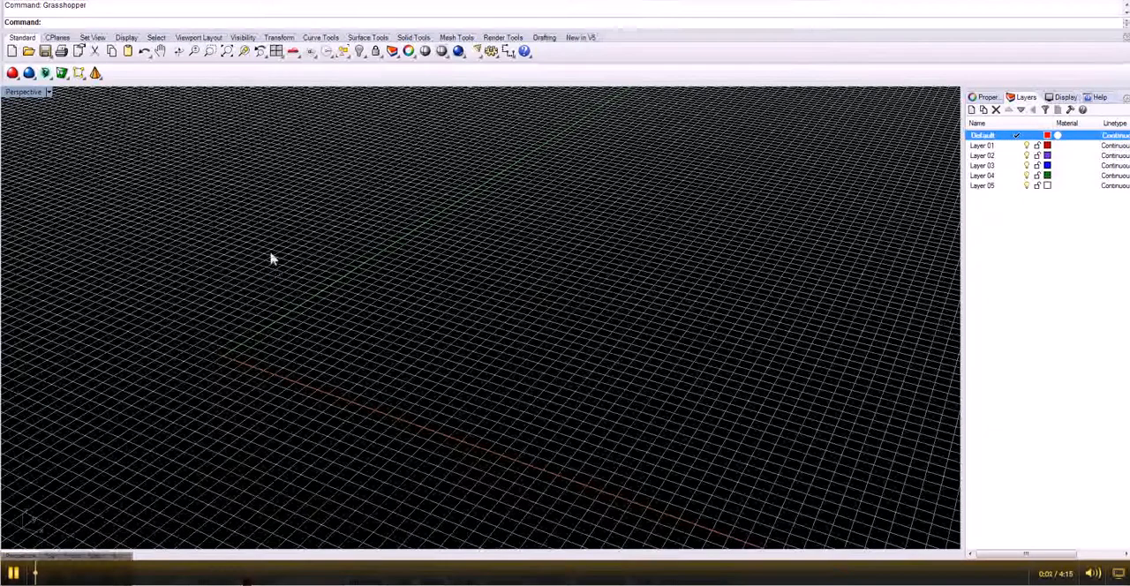
mouse_move(226, 24)
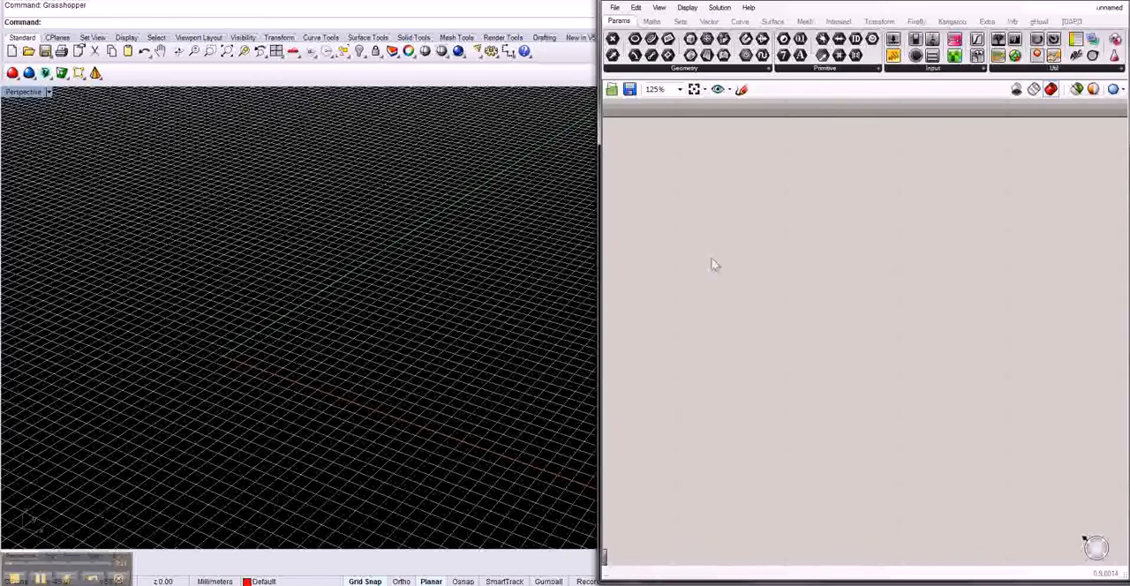
mouse_move(715, 238)
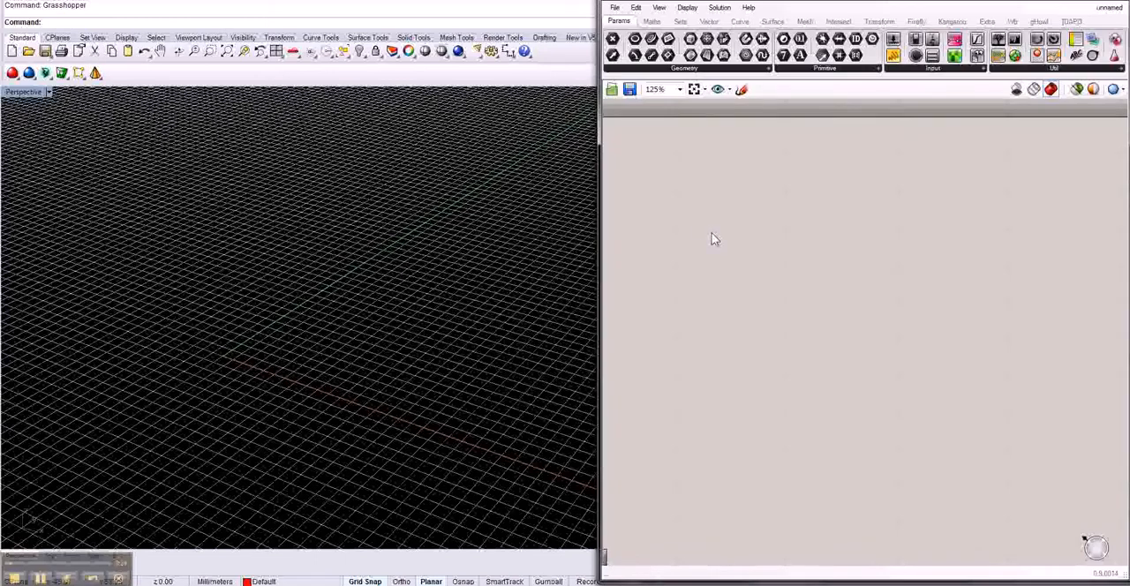
Place an MD Slider component on the empty canvas via component search
double_click(713, 238)
type("md")
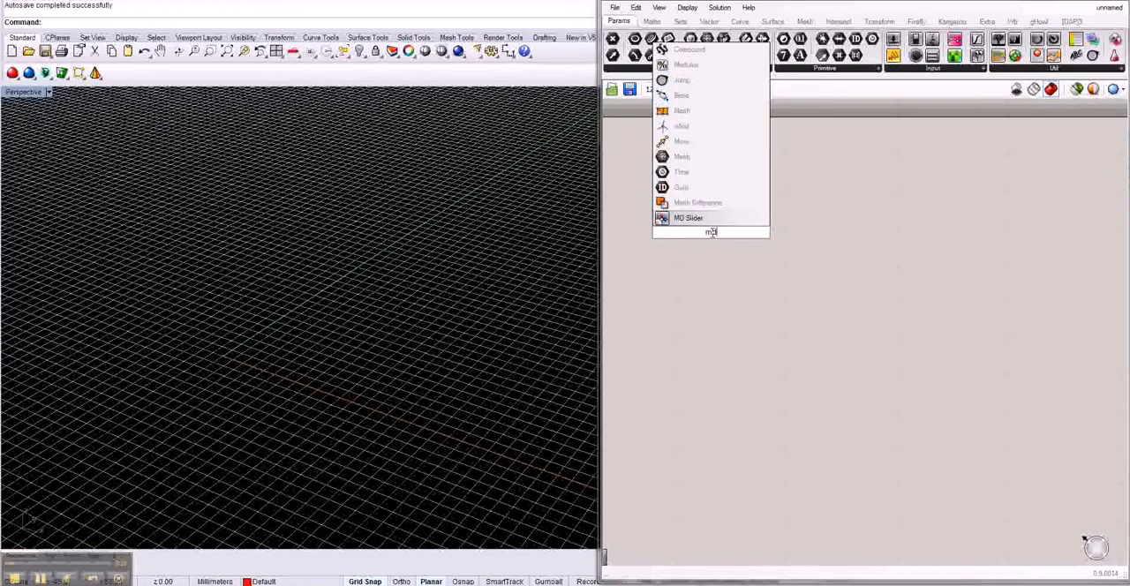
left_click(687, 218)
type("p")
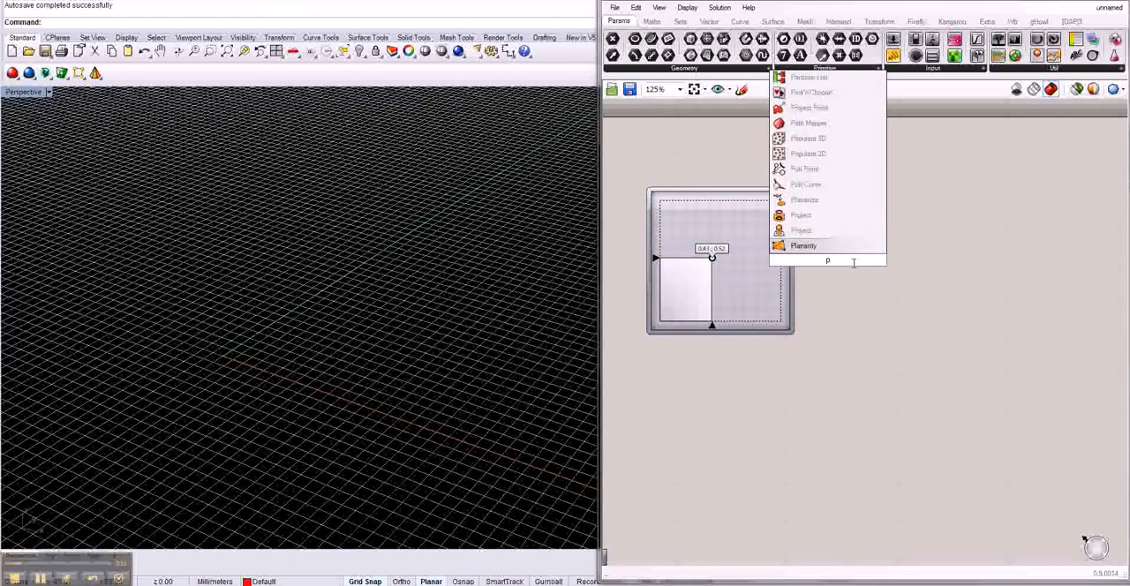
Place a Panel beside the MD Slider and wire the slider's output into it
type("an")
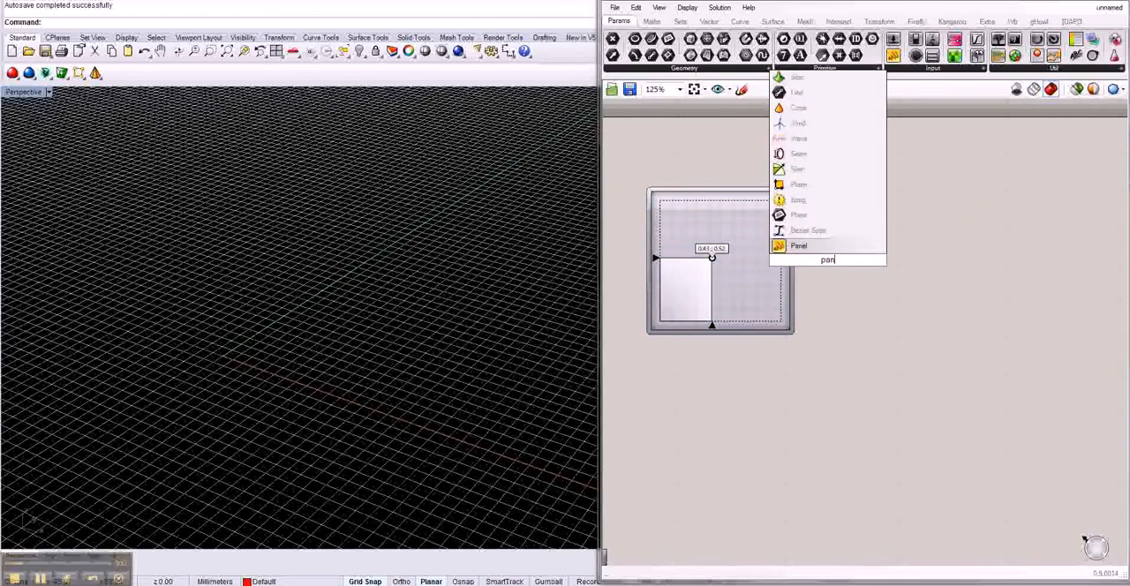
left_click(798, 245)
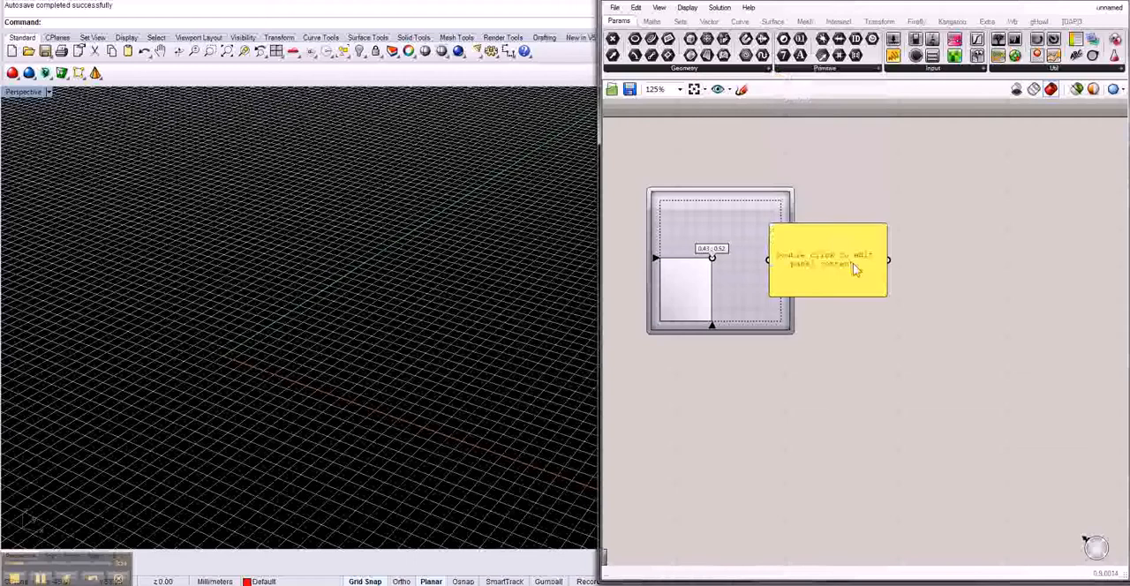
left_click_drag(827, 262, 874, 265)
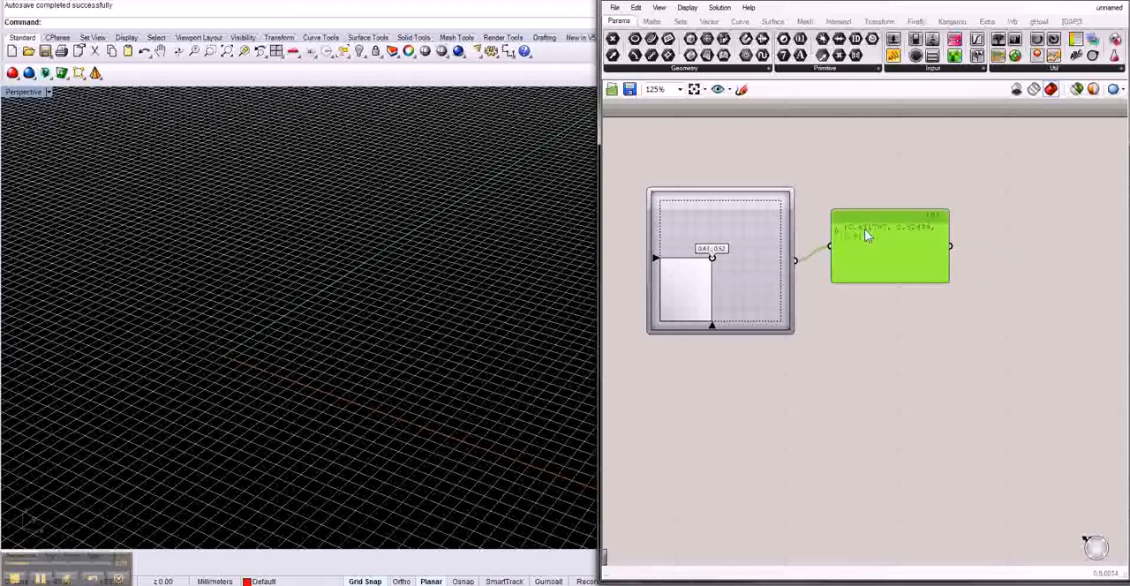
mouse_move(878, 239)
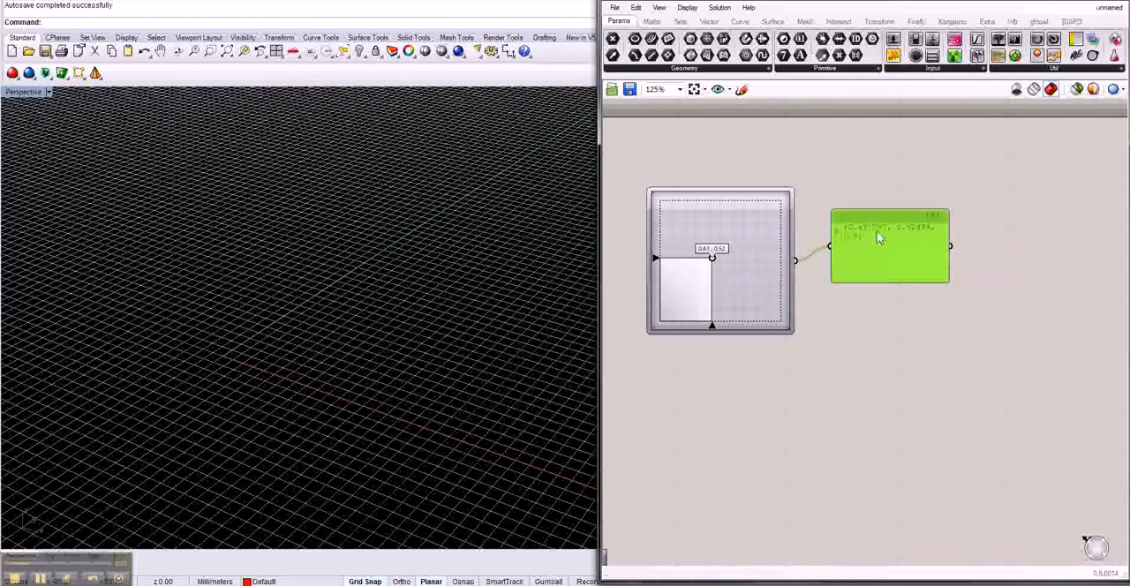
mouse_move(900, 243)
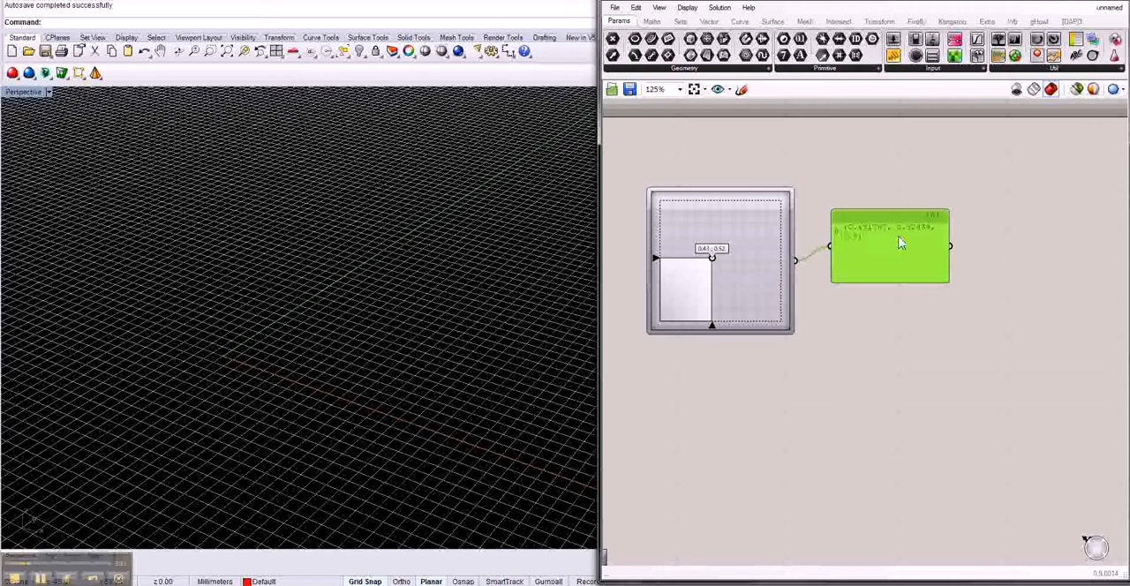
mouse_move(915, 239)
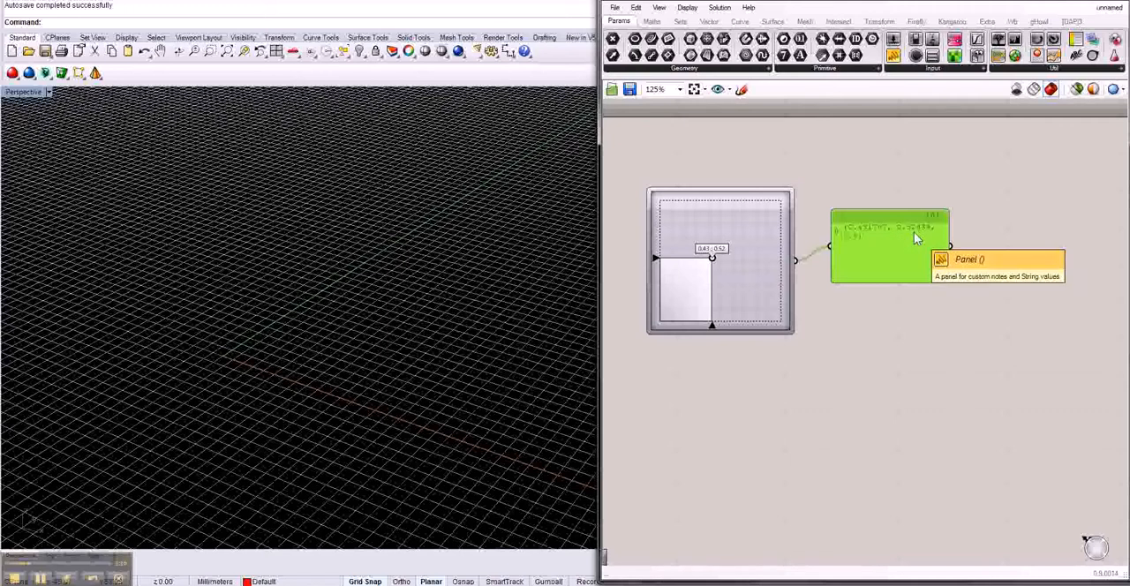
mouse_move(858, 245)
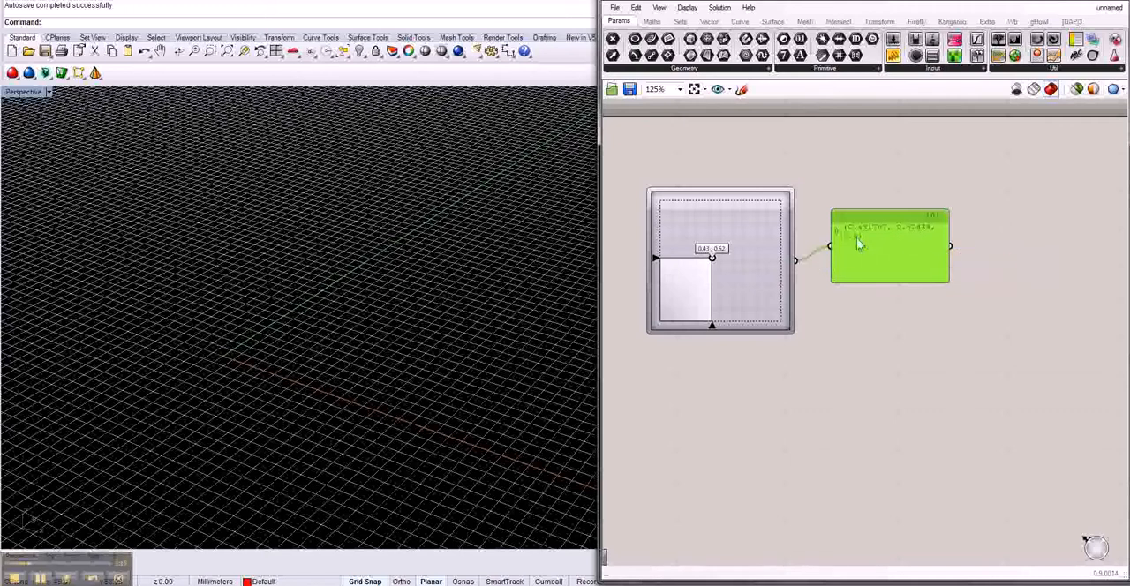
mouse_move(857, 245)
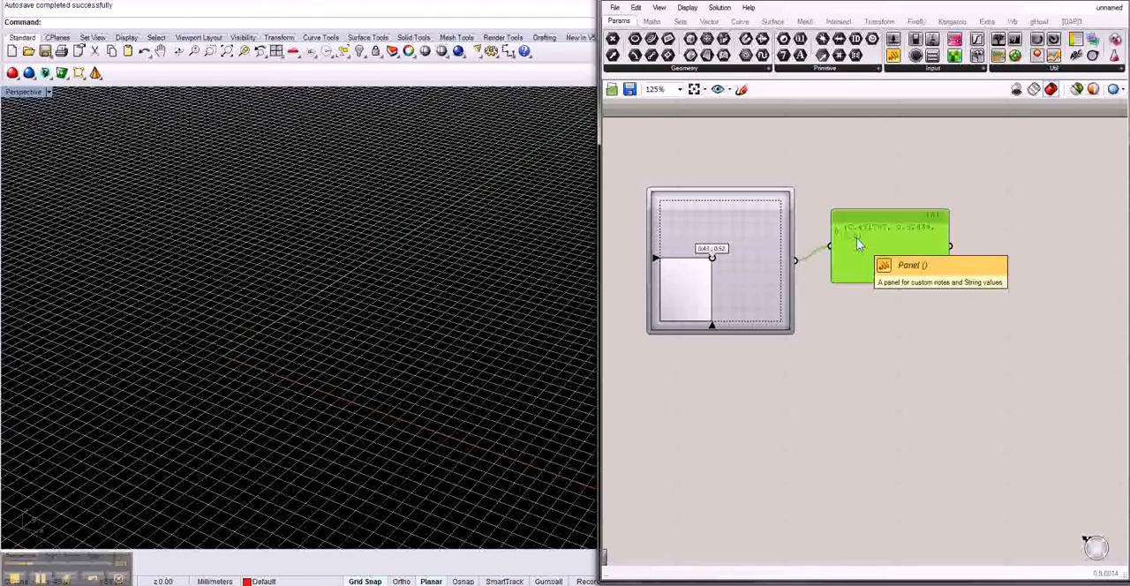
mouse_move(871, 321)
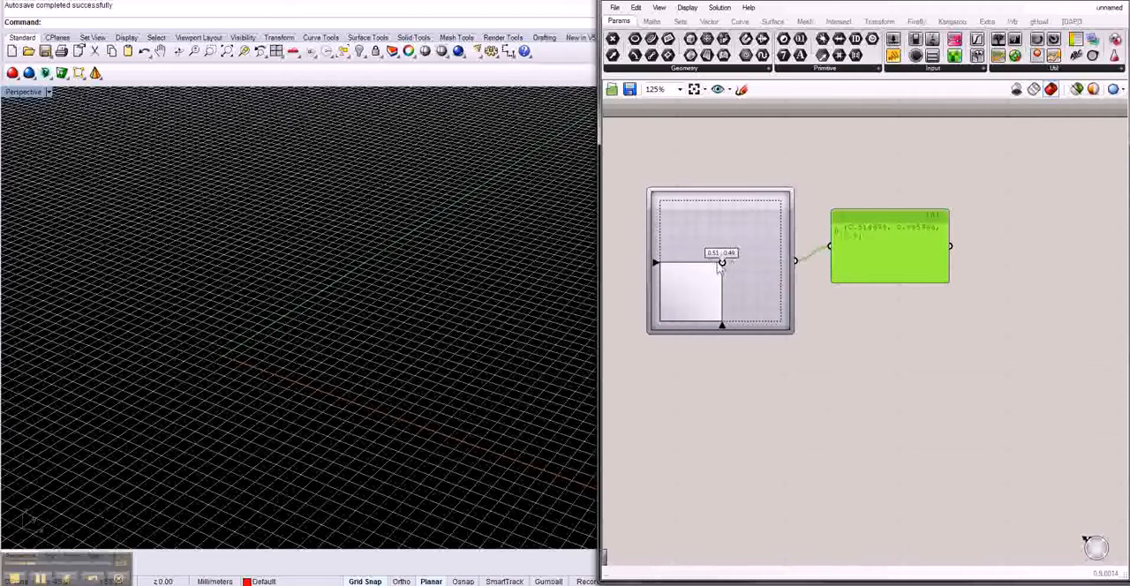
mouse_move(871, 238)
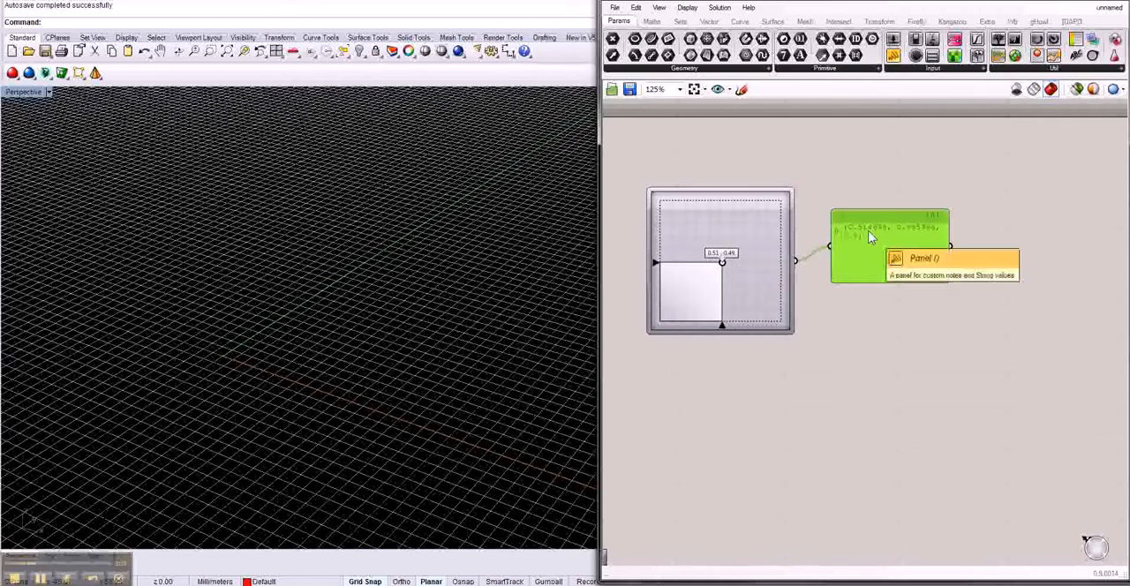
mouse_move(776, 263)
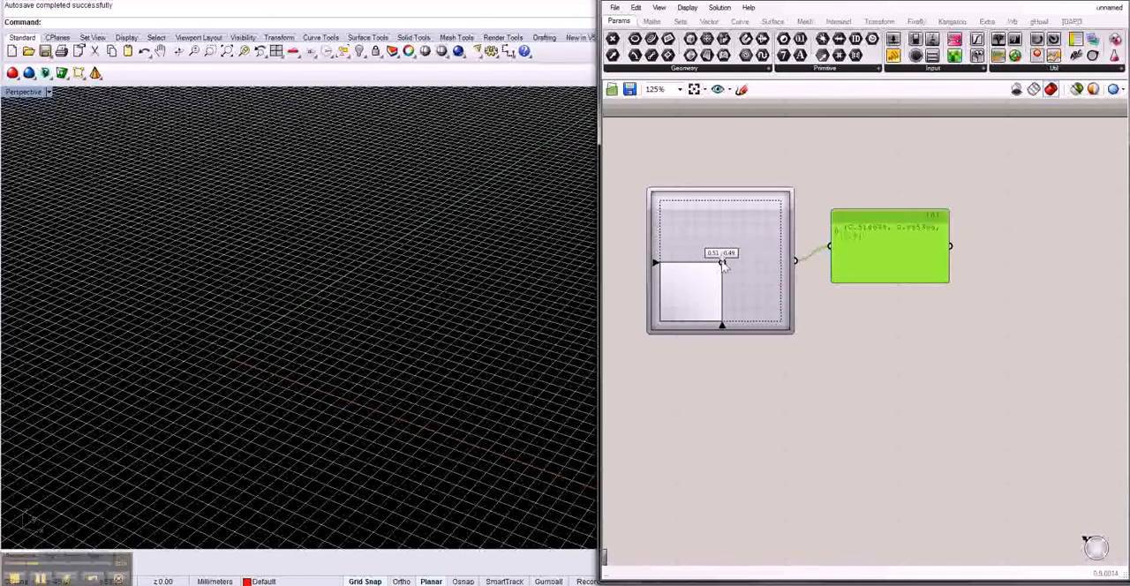
Drag the MD Slider point around so the panel's coordinate values update
left_click_drag(722, 264, 713, 223)
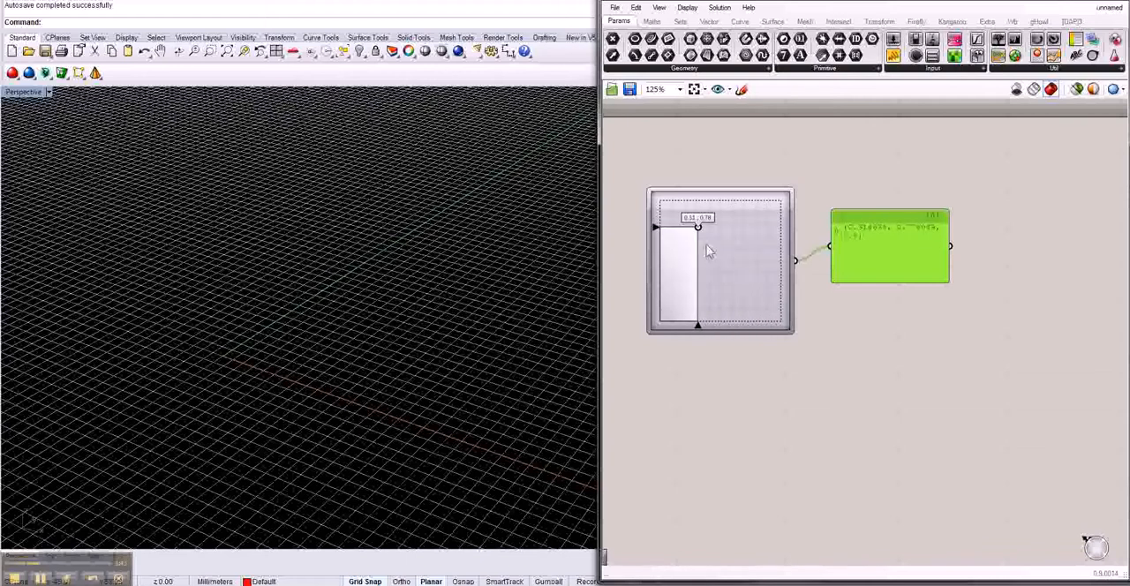
left_click_drag(698, 227, 709, 251)
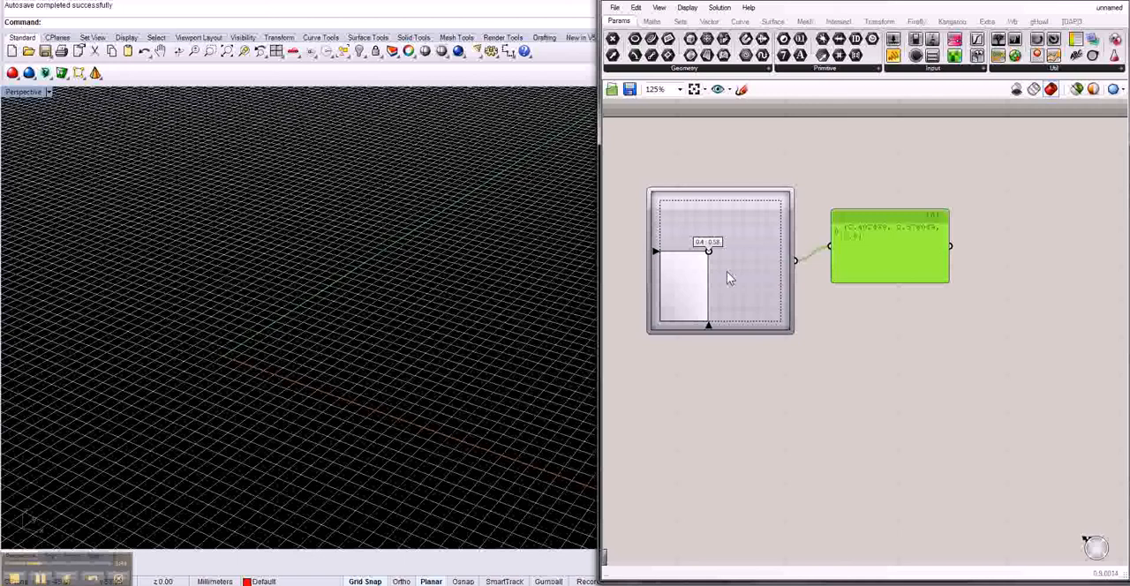
mouse_move(740, 286)
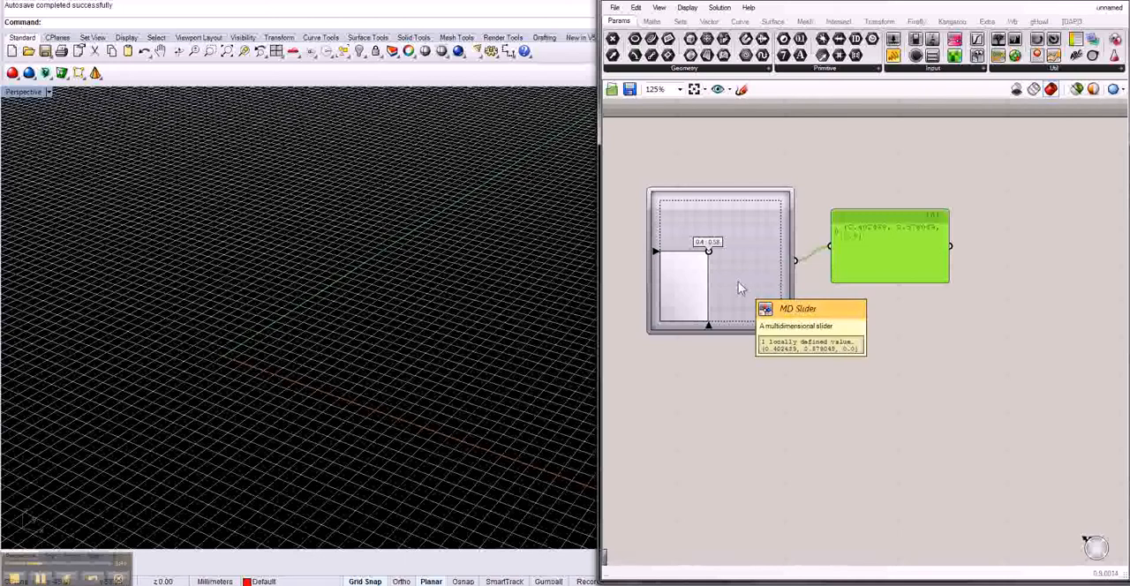
mouse_move(728, 274)
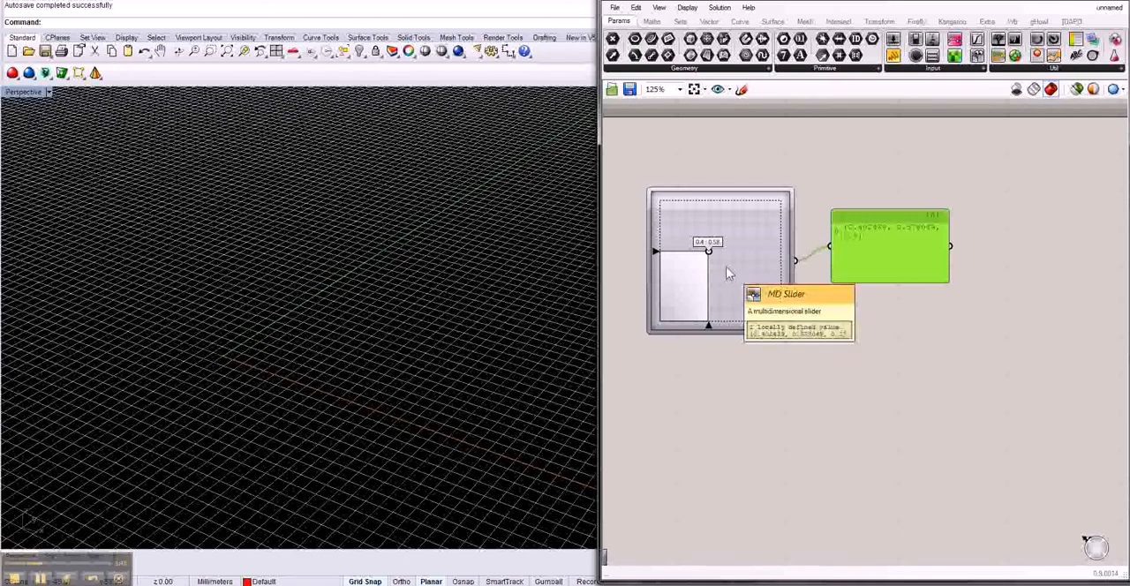
Set the MD Slider X and Y domains to 0–30 and move its point to 13.54, 13.54
double_click(708, 256)
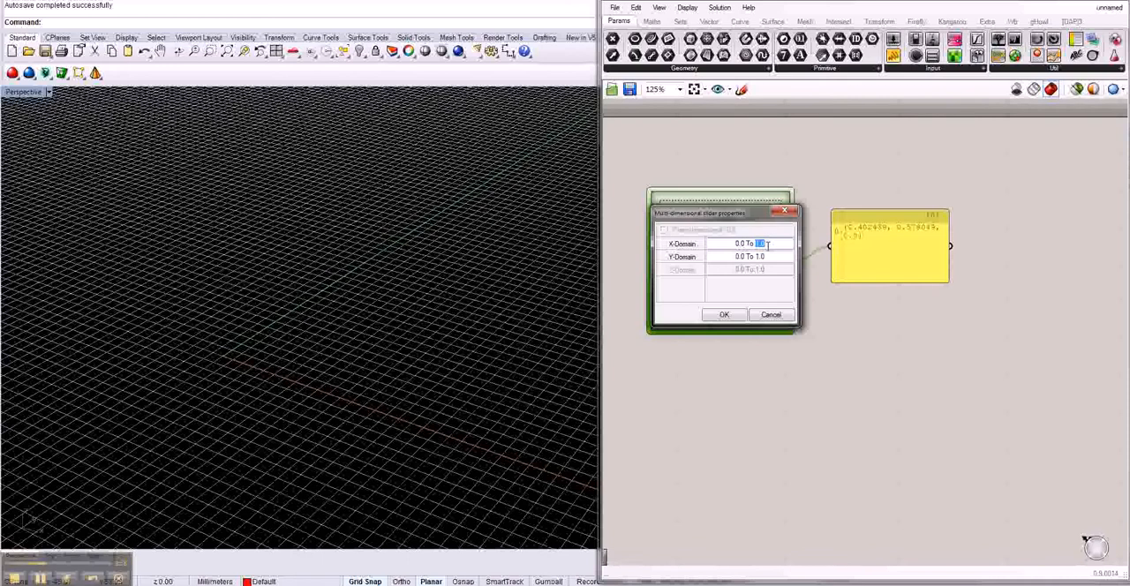
type("30")
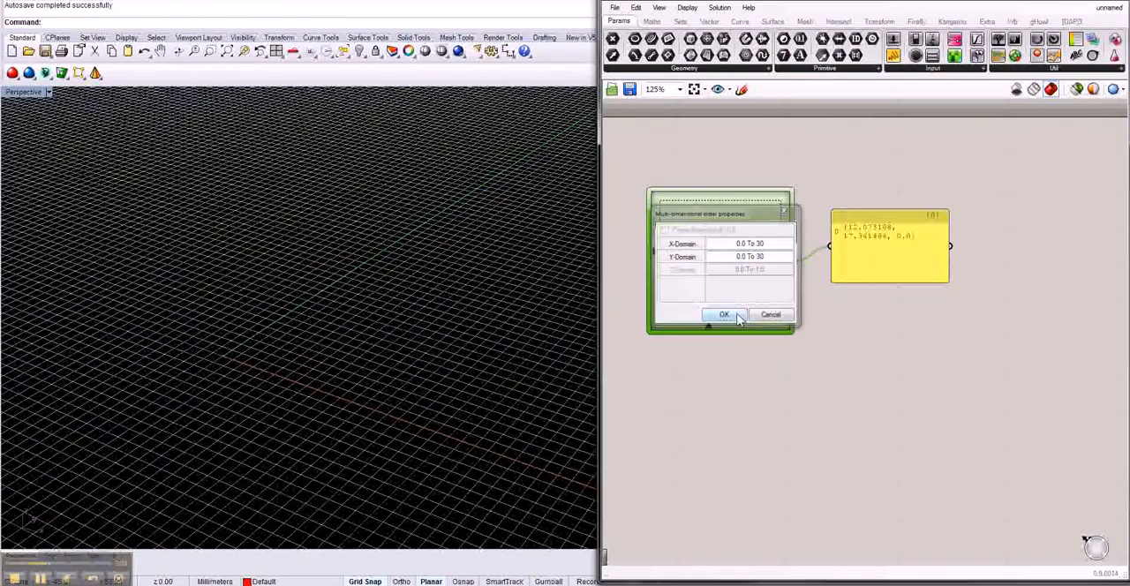
left_click(723, 315)
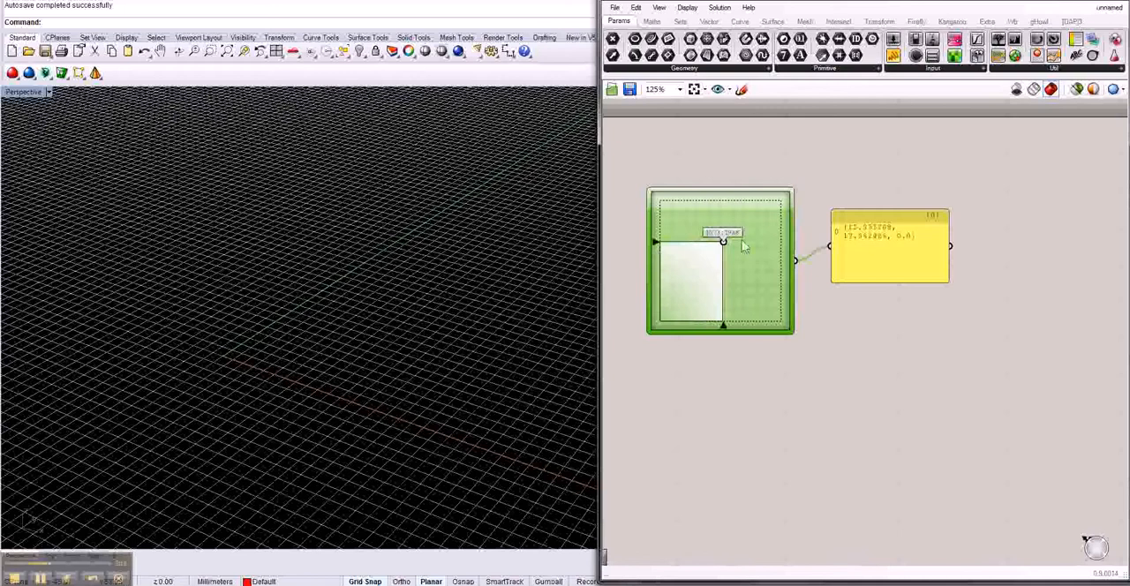
left_click_drag(722, 242, 757, 274)
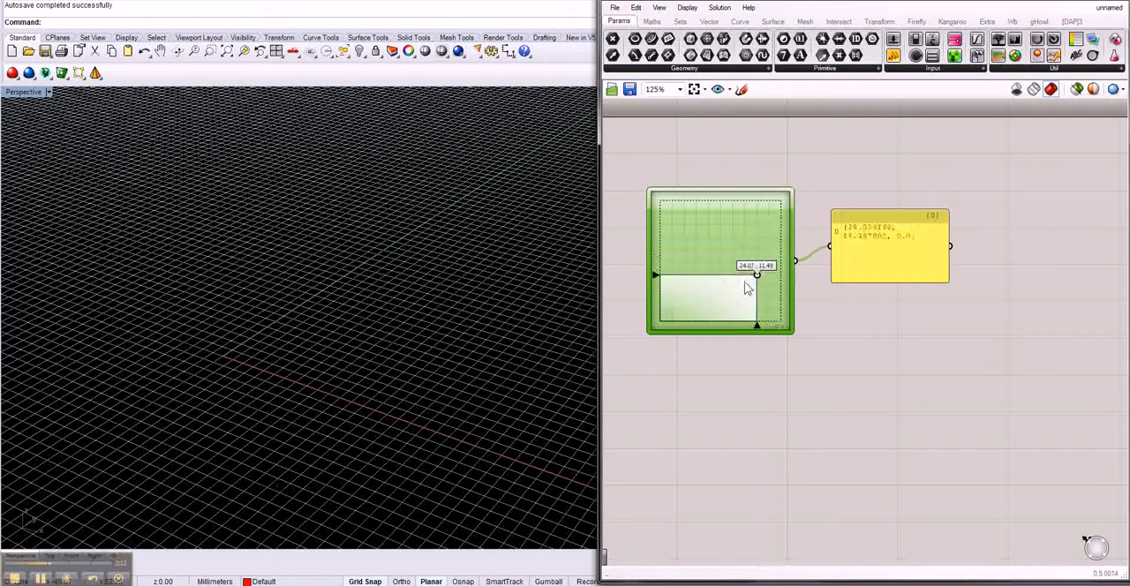
left_click_drag(756, 274, 724, 269)
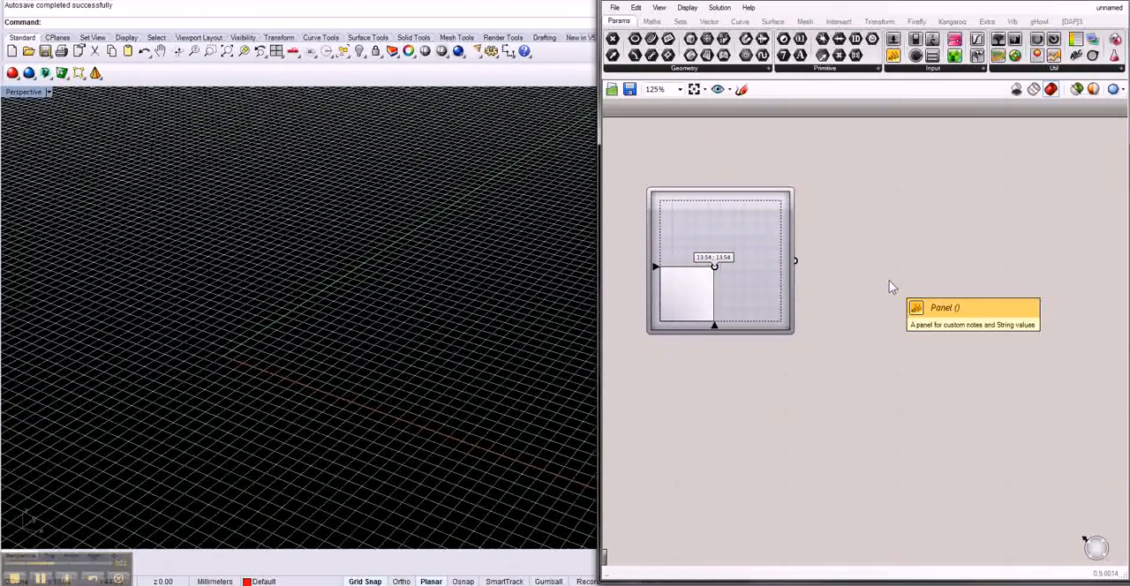
mouse_move(801, 270)
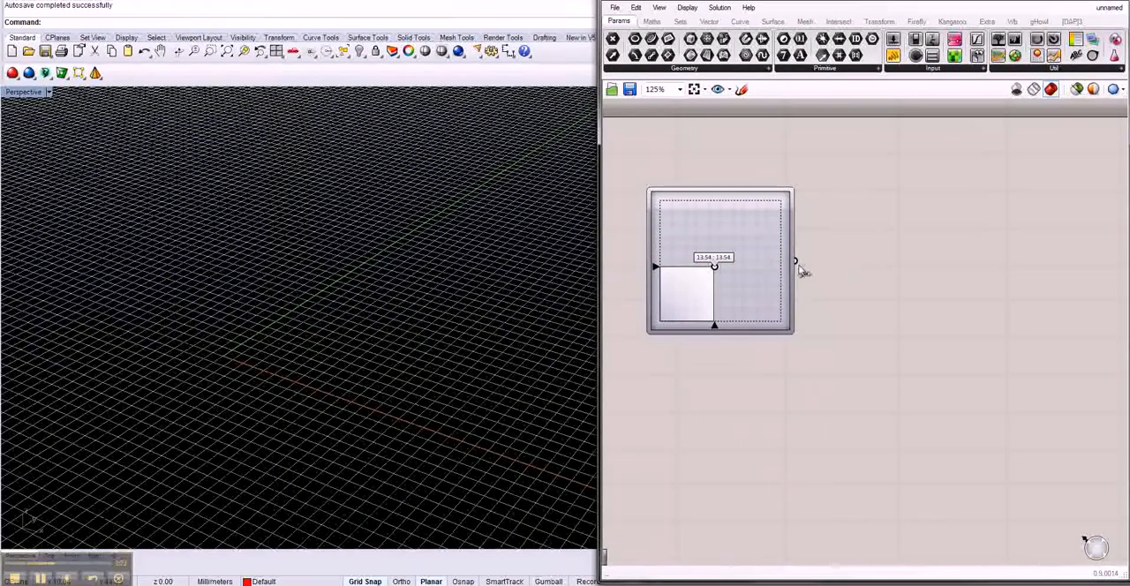
mouse_move(824, 270)
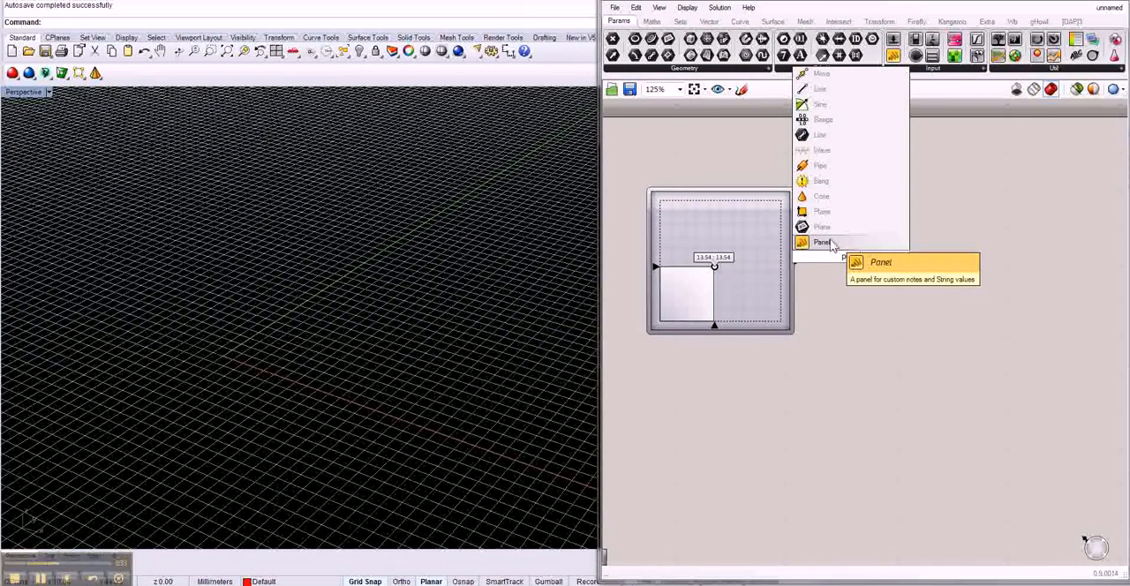
Add a new Panel that lists the slider's point 13.54, 13.54, 0.0
left_click(822, 242)
type("de")
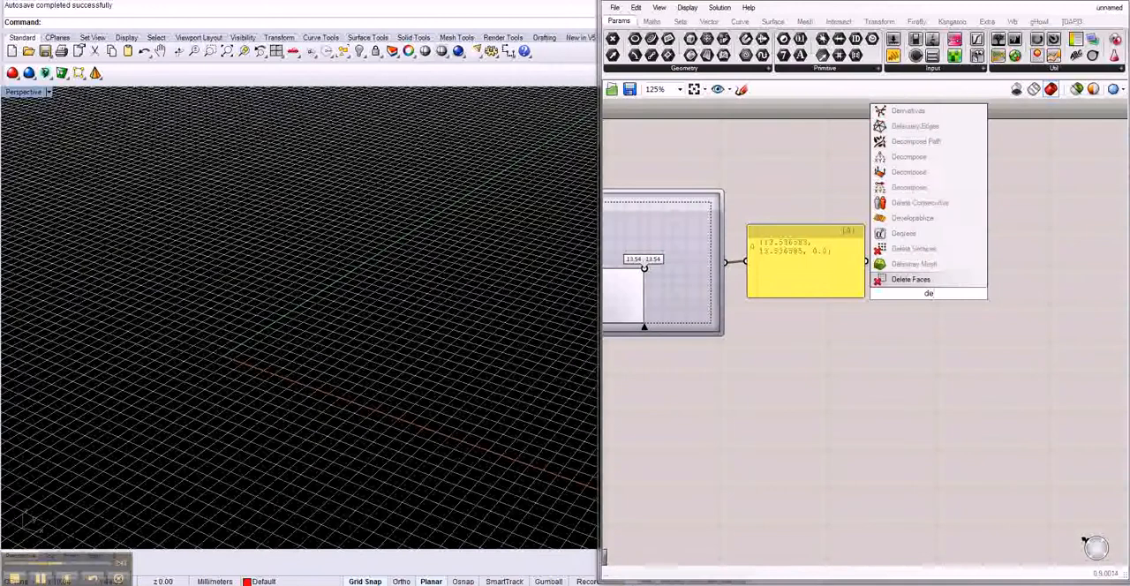
mouse_move(900, 265)
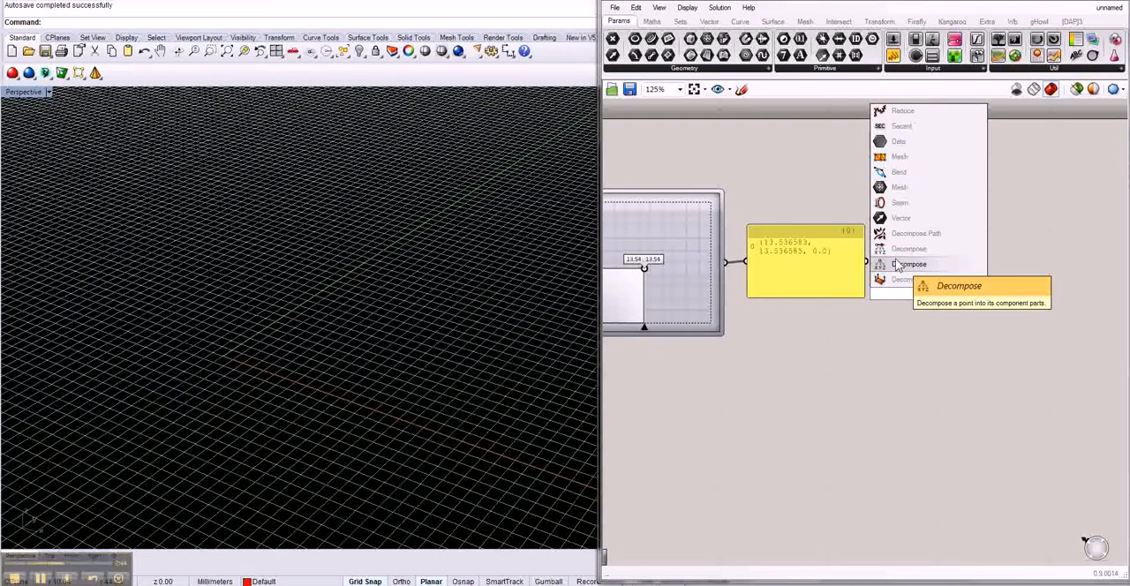
Insert a Decompose point component and wire the point panel into its P input
left_click(908, 264)
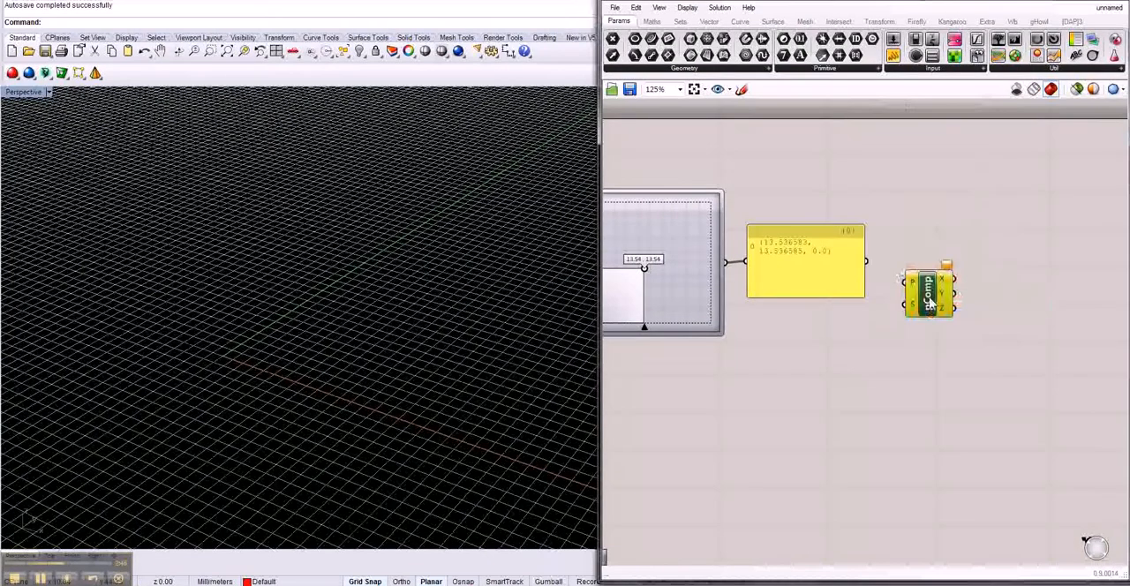
left_click_drag(927, 291, 918, 256)
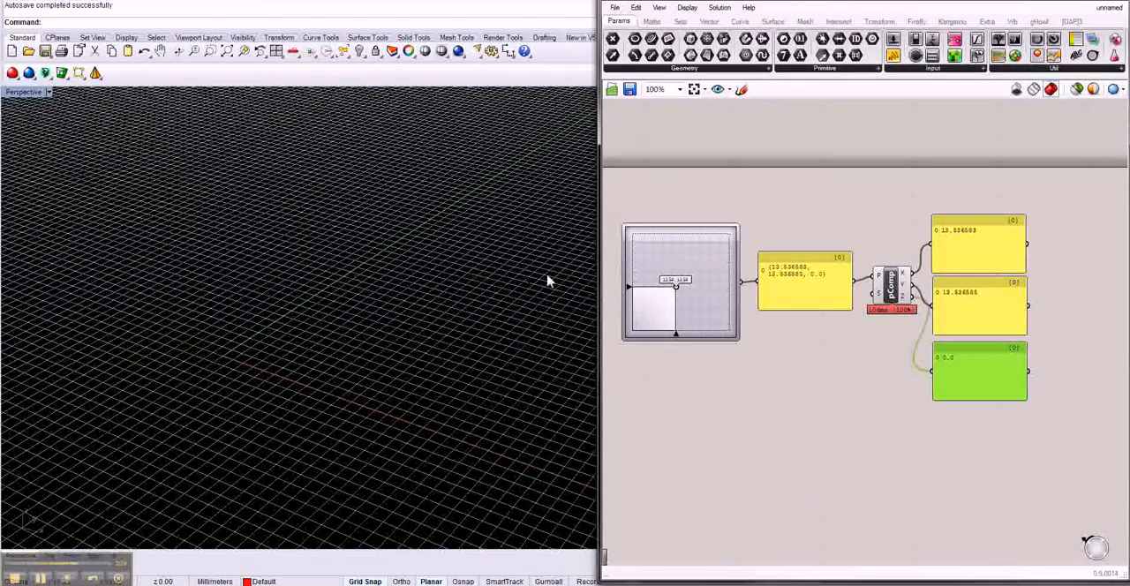
mouse_move(778, 390)
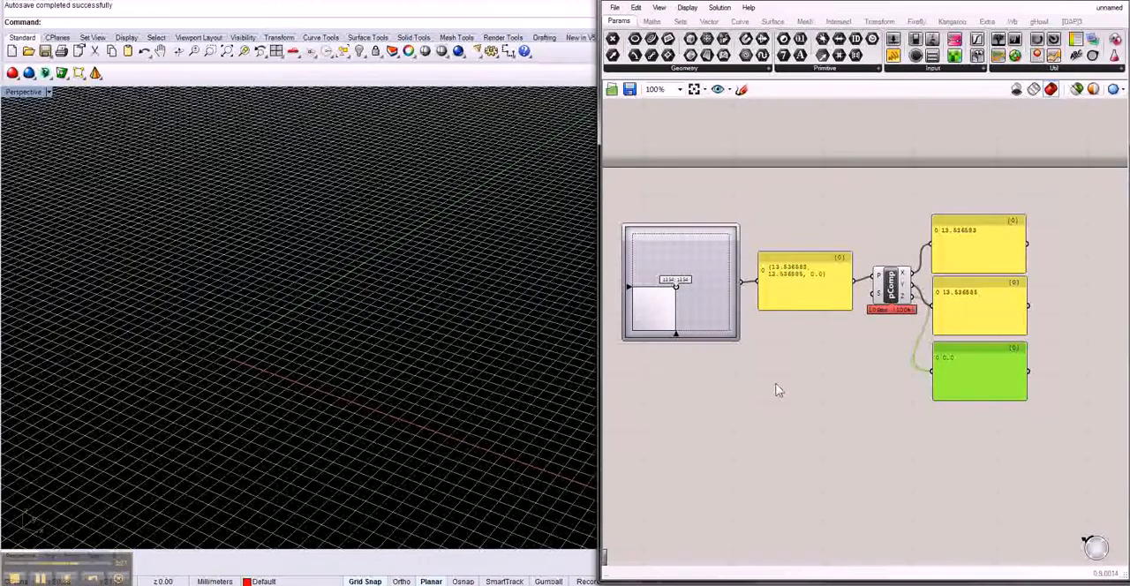
mouse_move(832, 390)
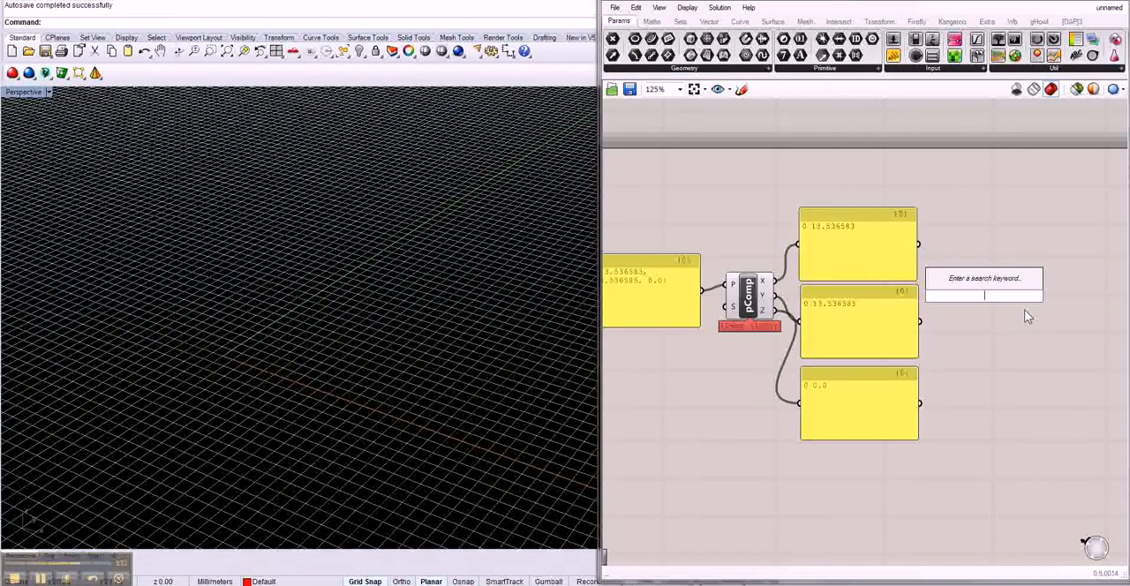
Search 'p' in the component search to find the Point component
type("p")
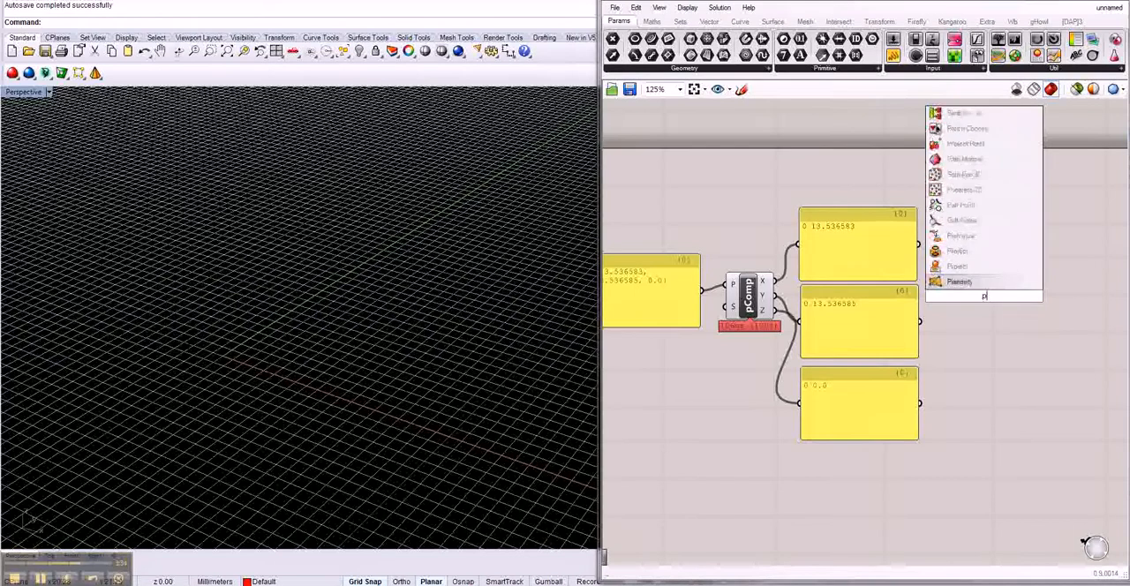
mouse_move(964, 251)
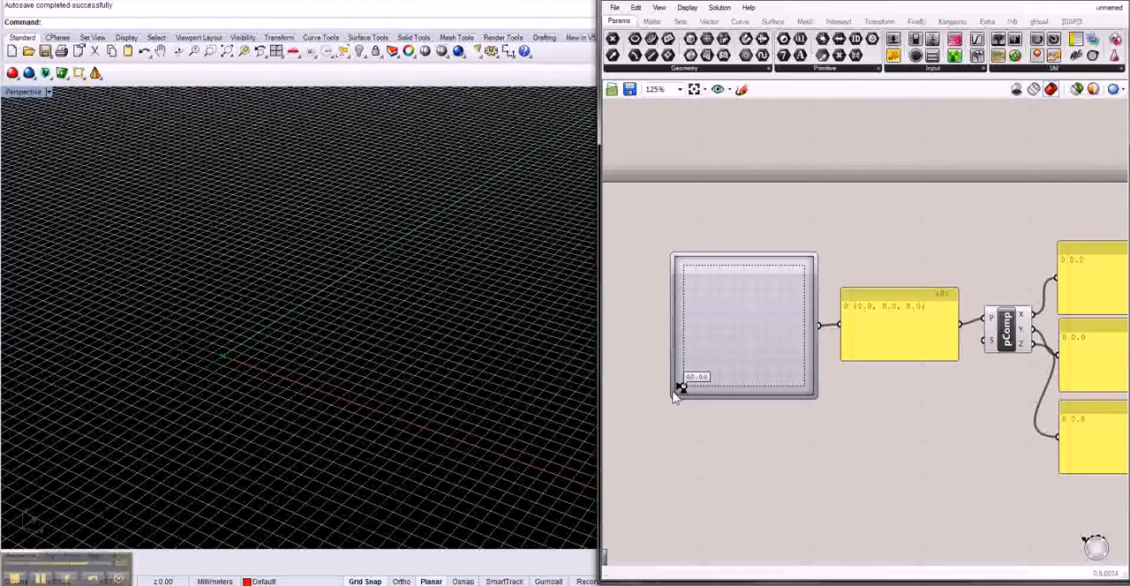
Drag the slider point through 12.51, 21.15 and 9.15, 9.44, ending at 9.59, 16.32
left_click_drag(680, 388, 732, 300)
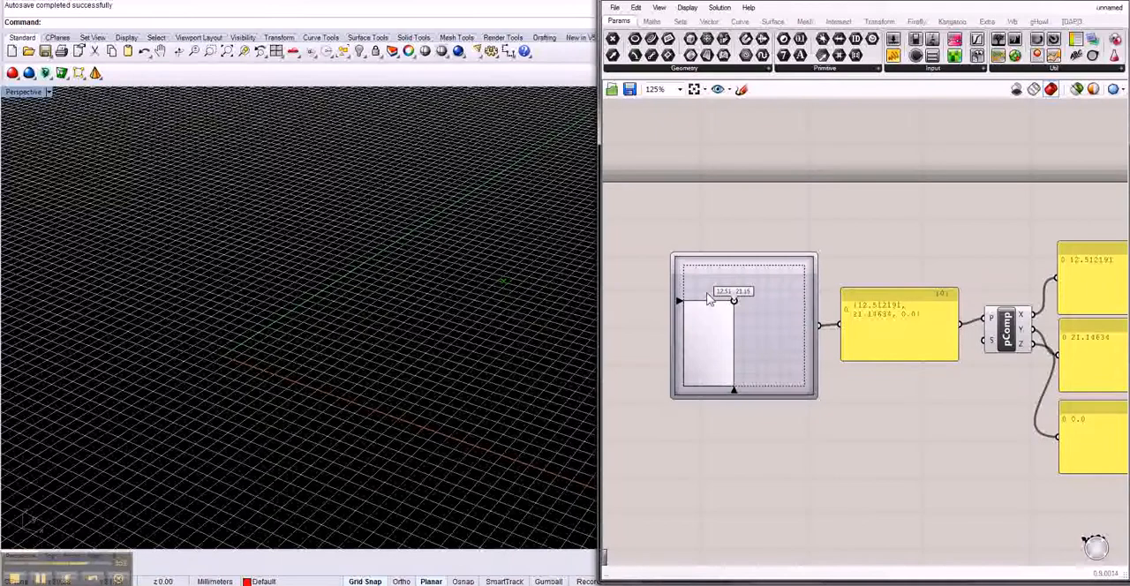
left_click_drag(734, 300, 720, 353)
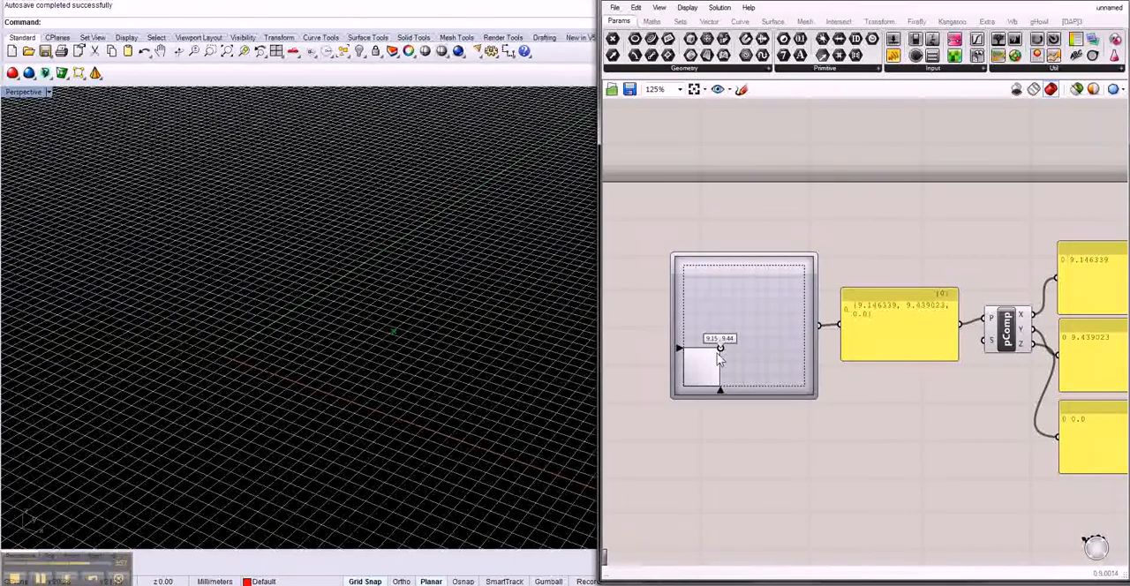
left_click_drag(720, 347, 720, 318)
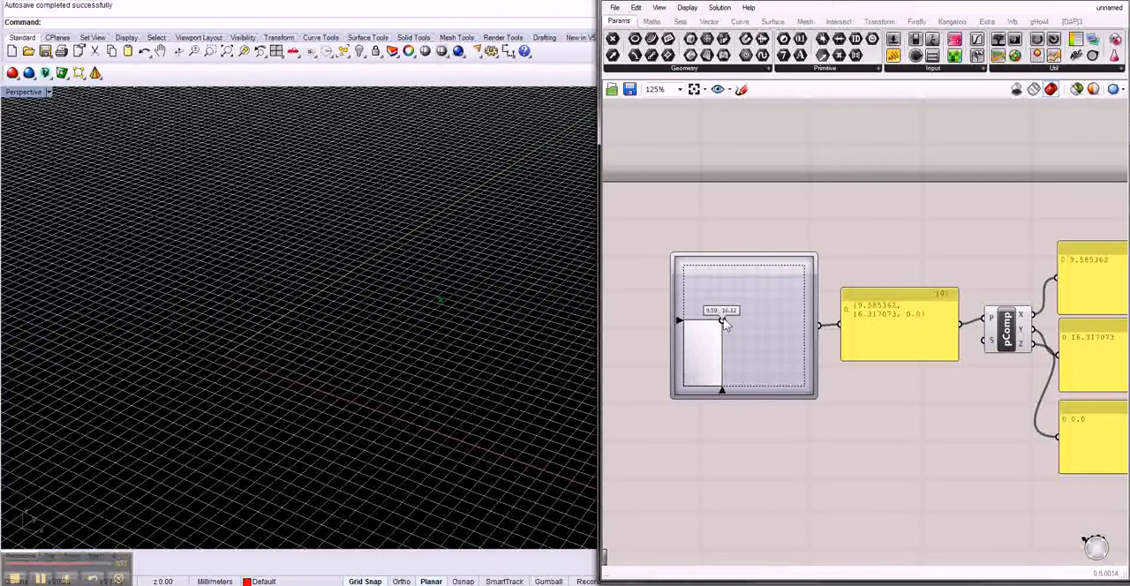